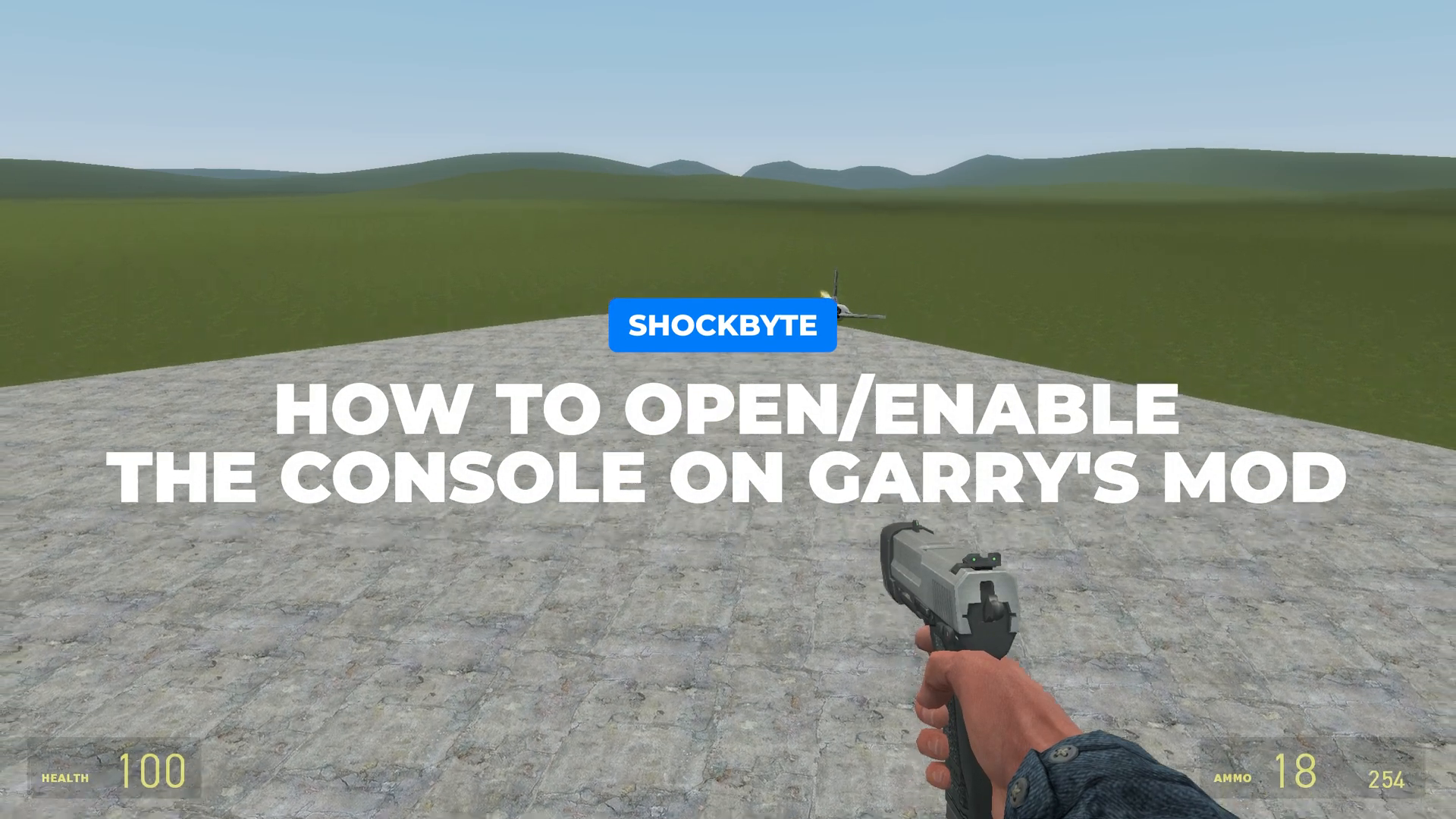
# Step: Leave the flat test map and return to the Garry's Mod main menu
pyautogui.press('q')
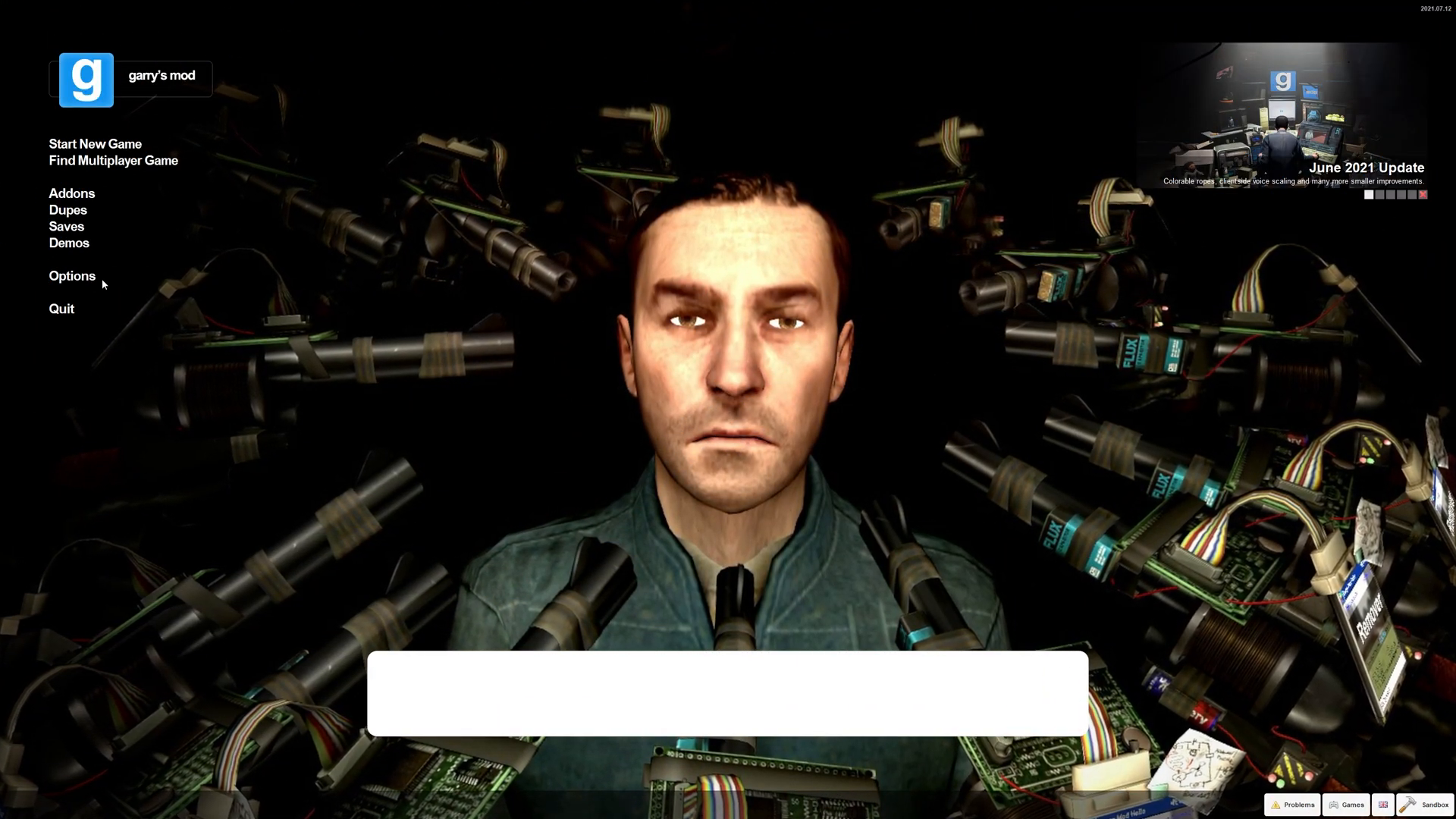
# Step: Enable the developer console in the Keyboard options' Advanced dialog
pyautogui.click(73, 275)
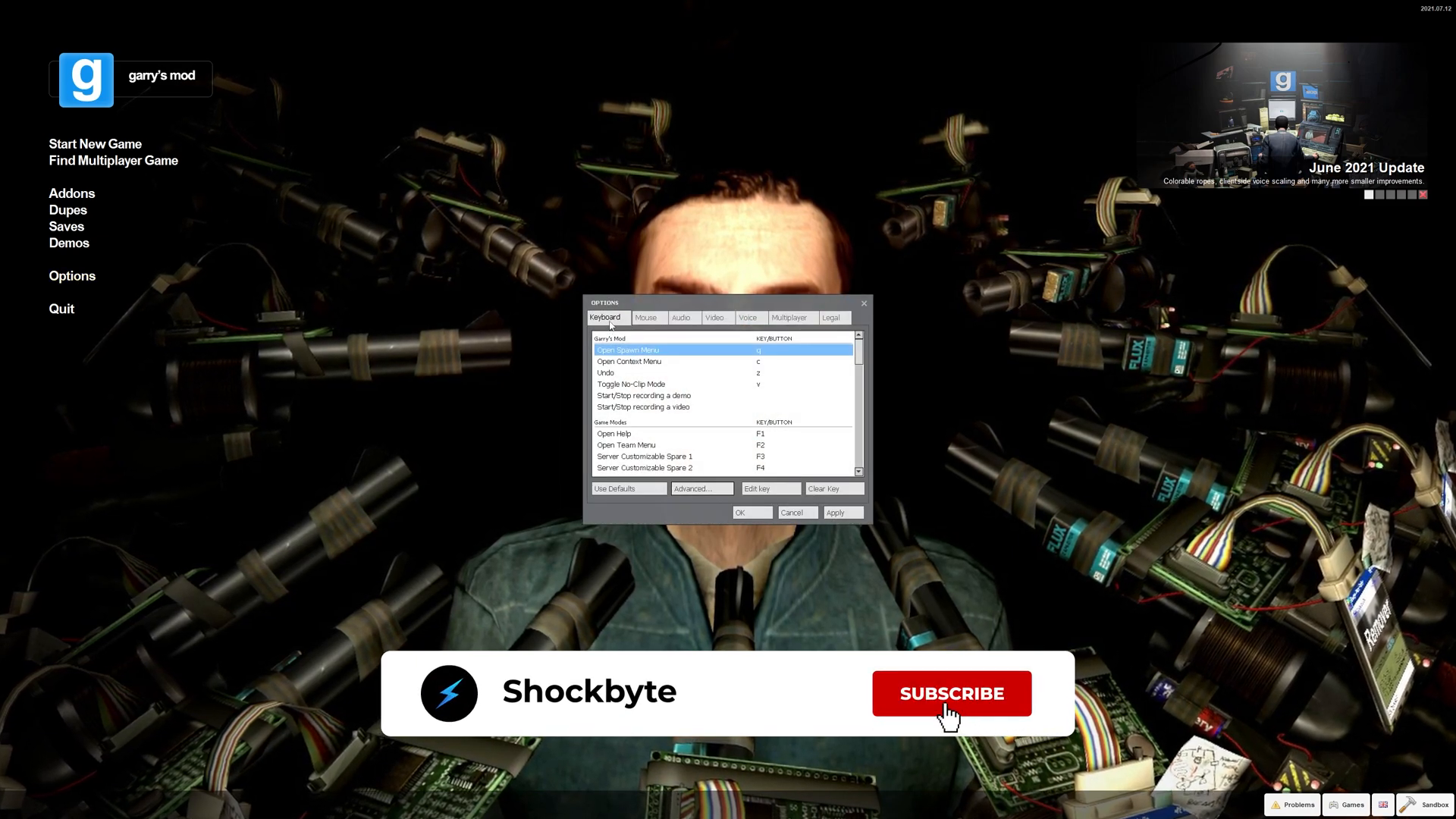
pyautogui.click(952, 693)
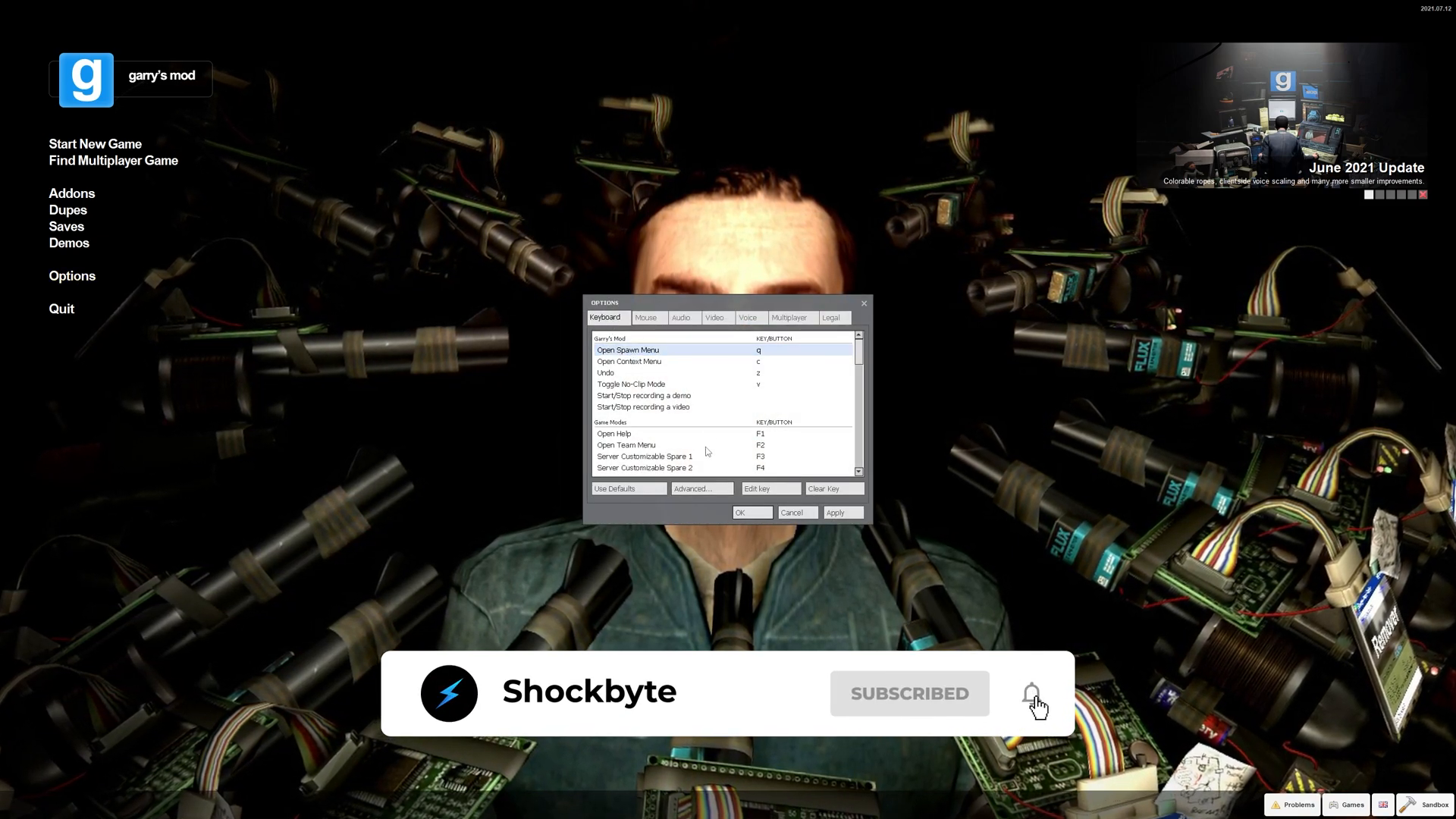
pyautogui.click(692, 488)
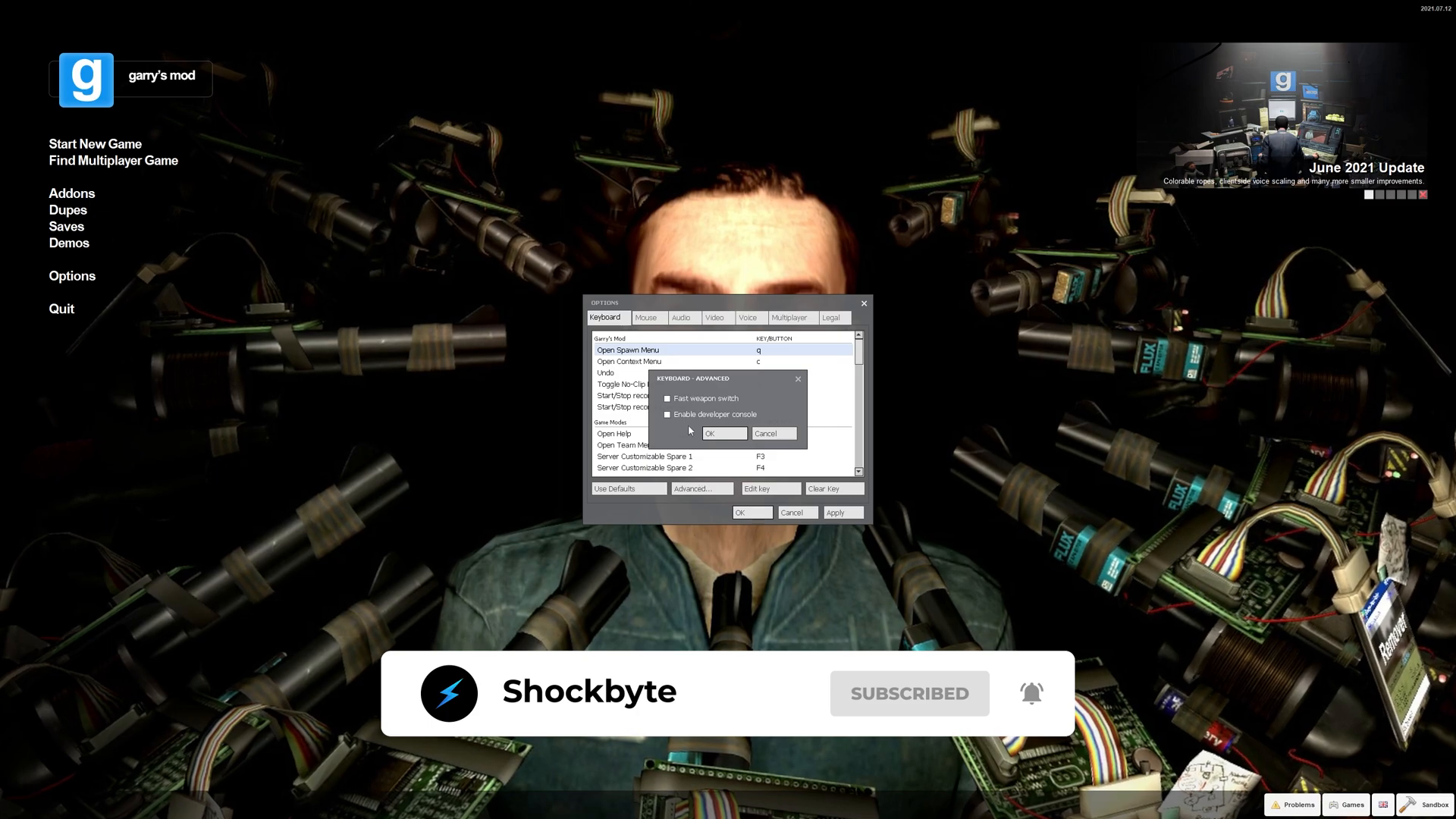
pyautogui.click(667, 414)
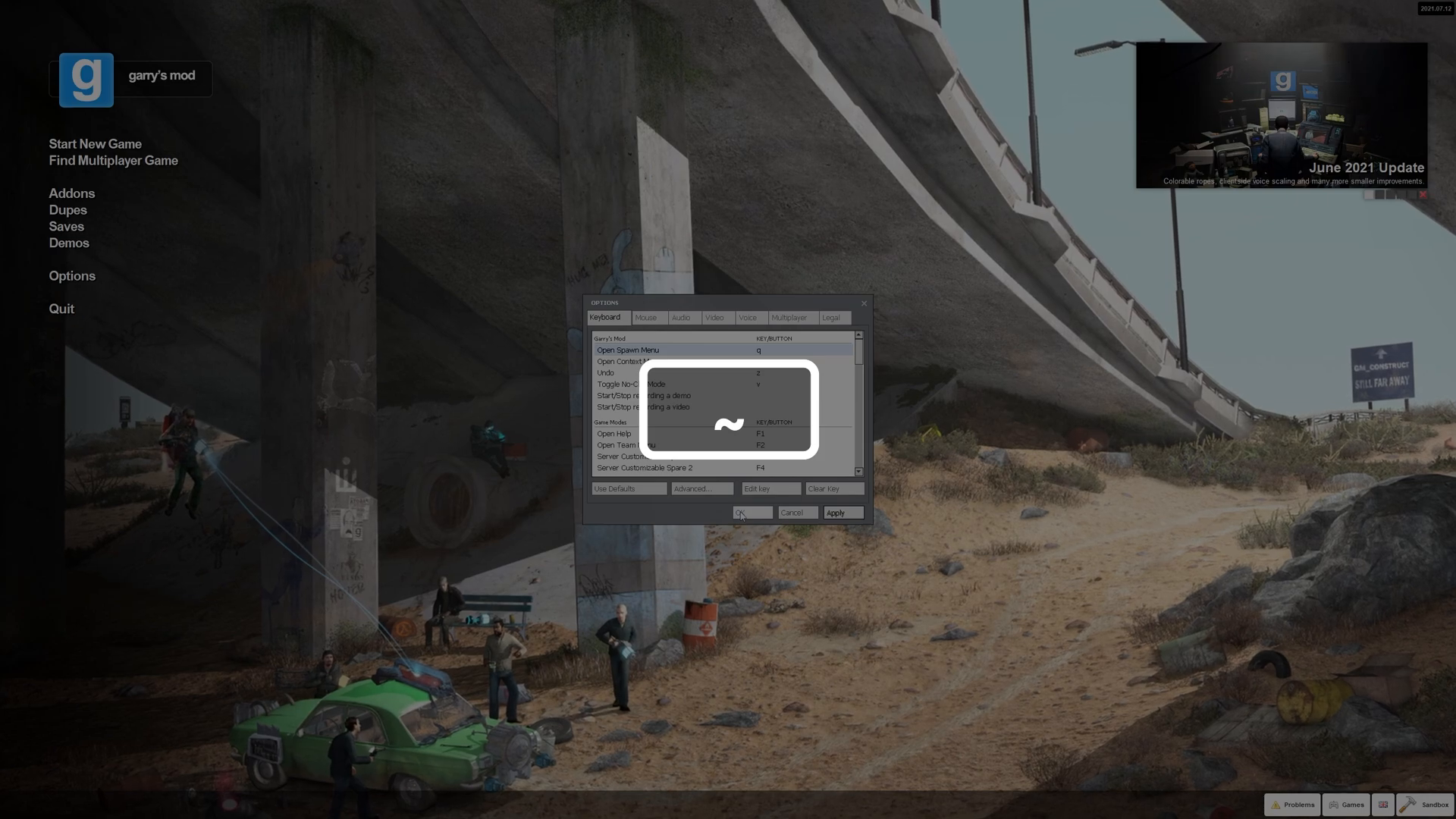
# Step: Save the options, bring up the developer console with tilde to verify it works, then close it
pyautogui.click(750, 512)
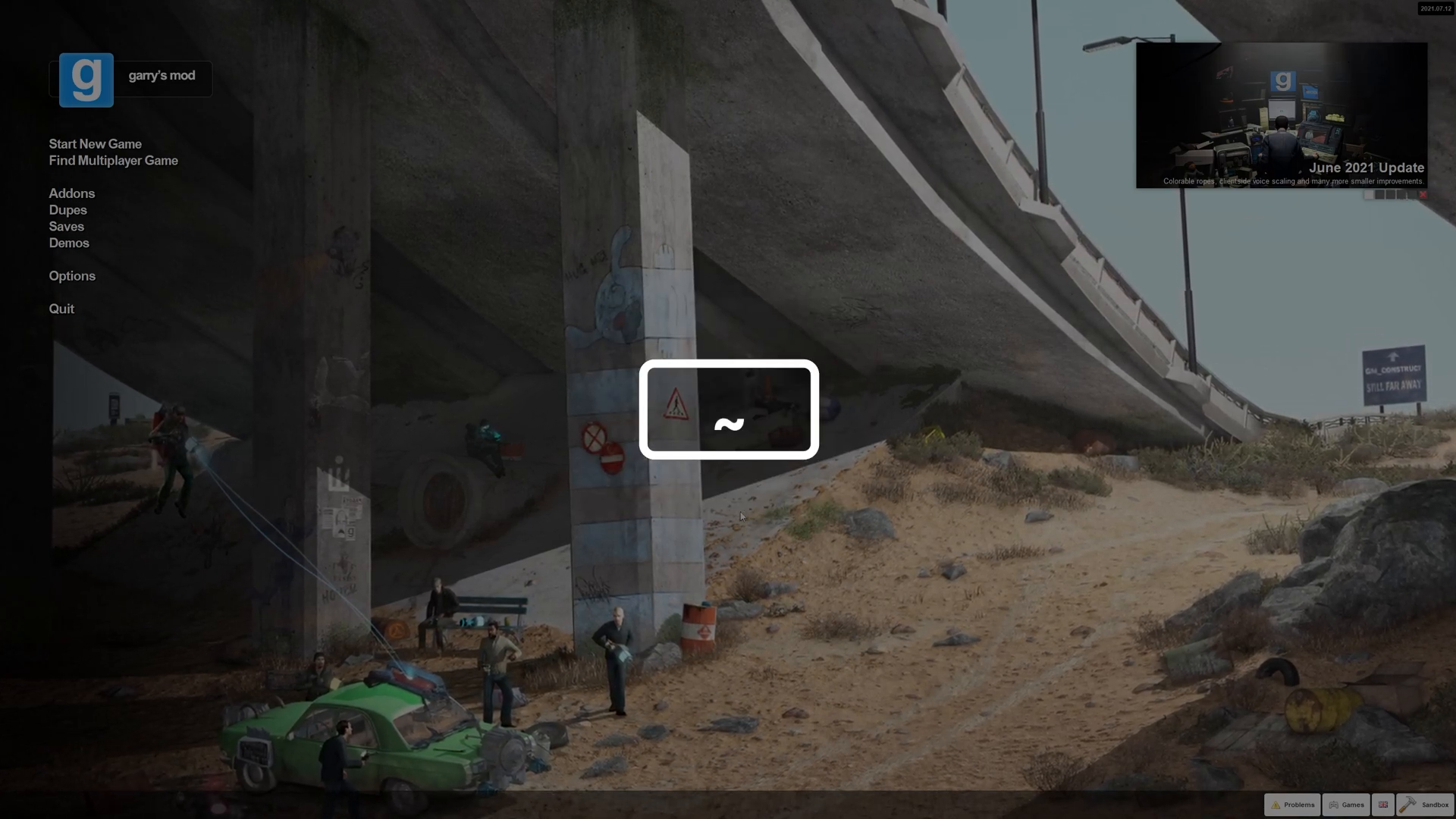
pyautogui.press('`')
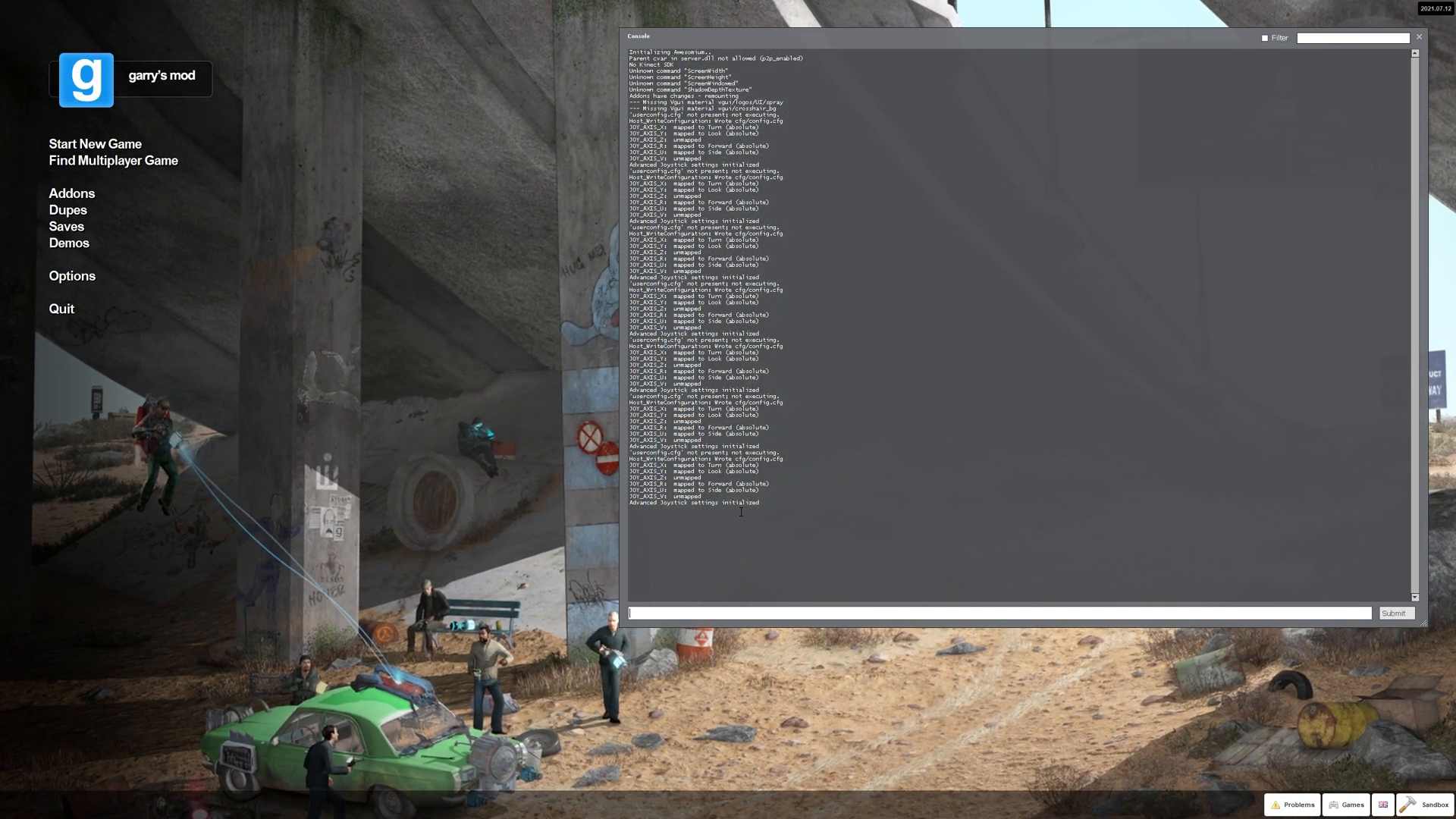
pyautogui.click(1419, 37)
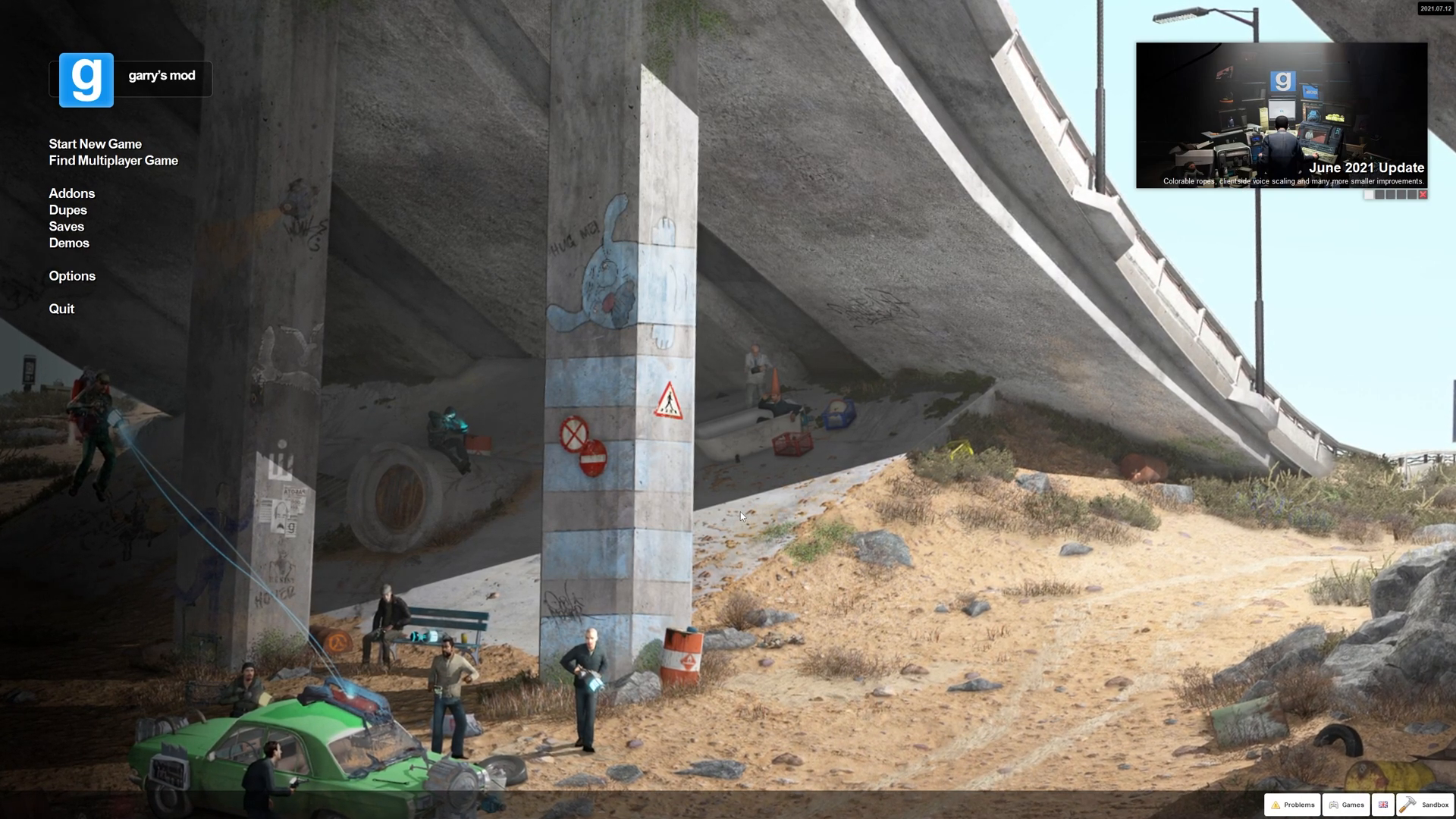
# Step: Bind F12 to Toggle developer console in the Keyboard options, apply it and close Options
pyautogui.click(73, 275)
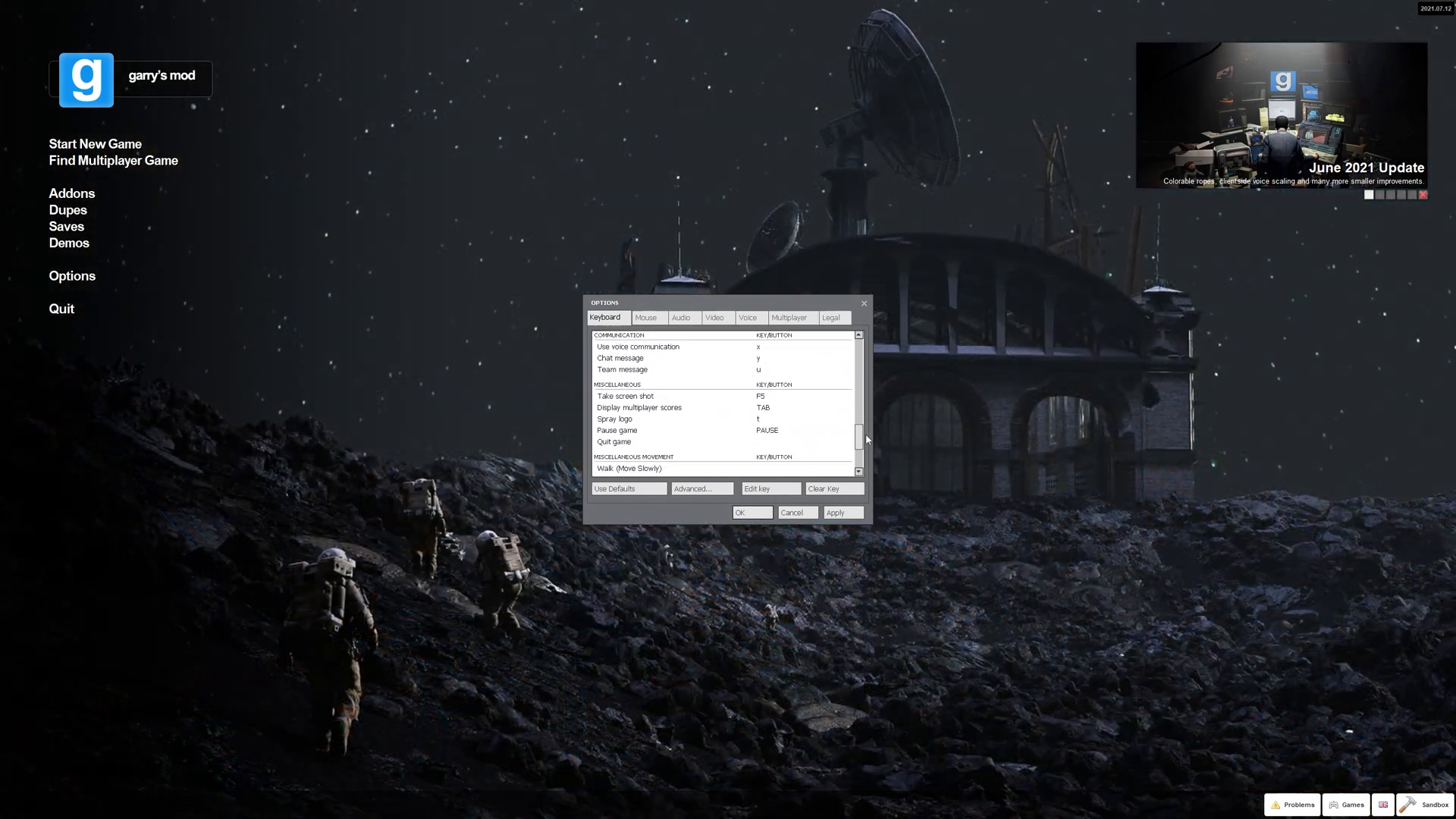
pyautogui.scroll(-3)
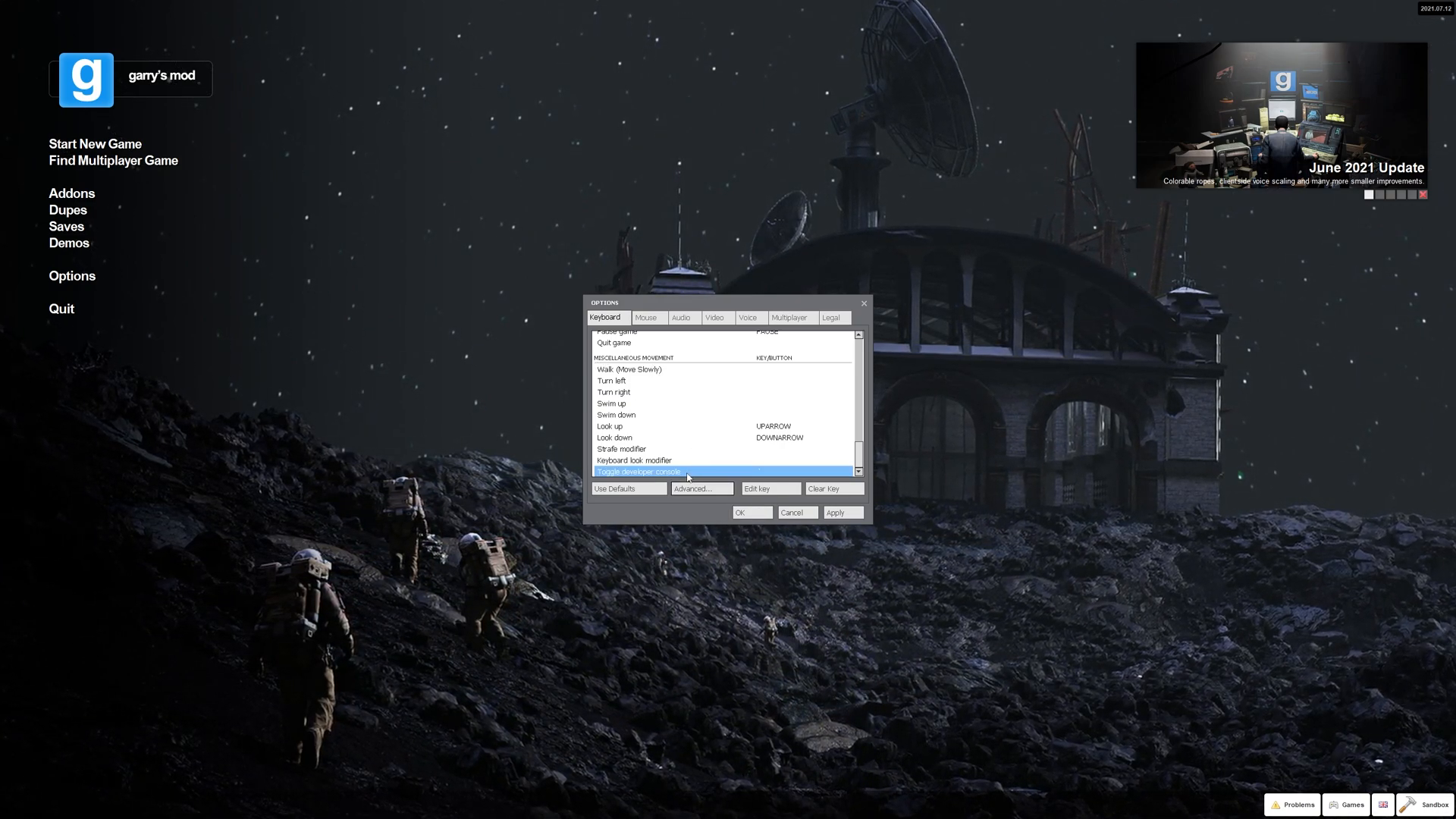
pyautogui.click(770, 488)
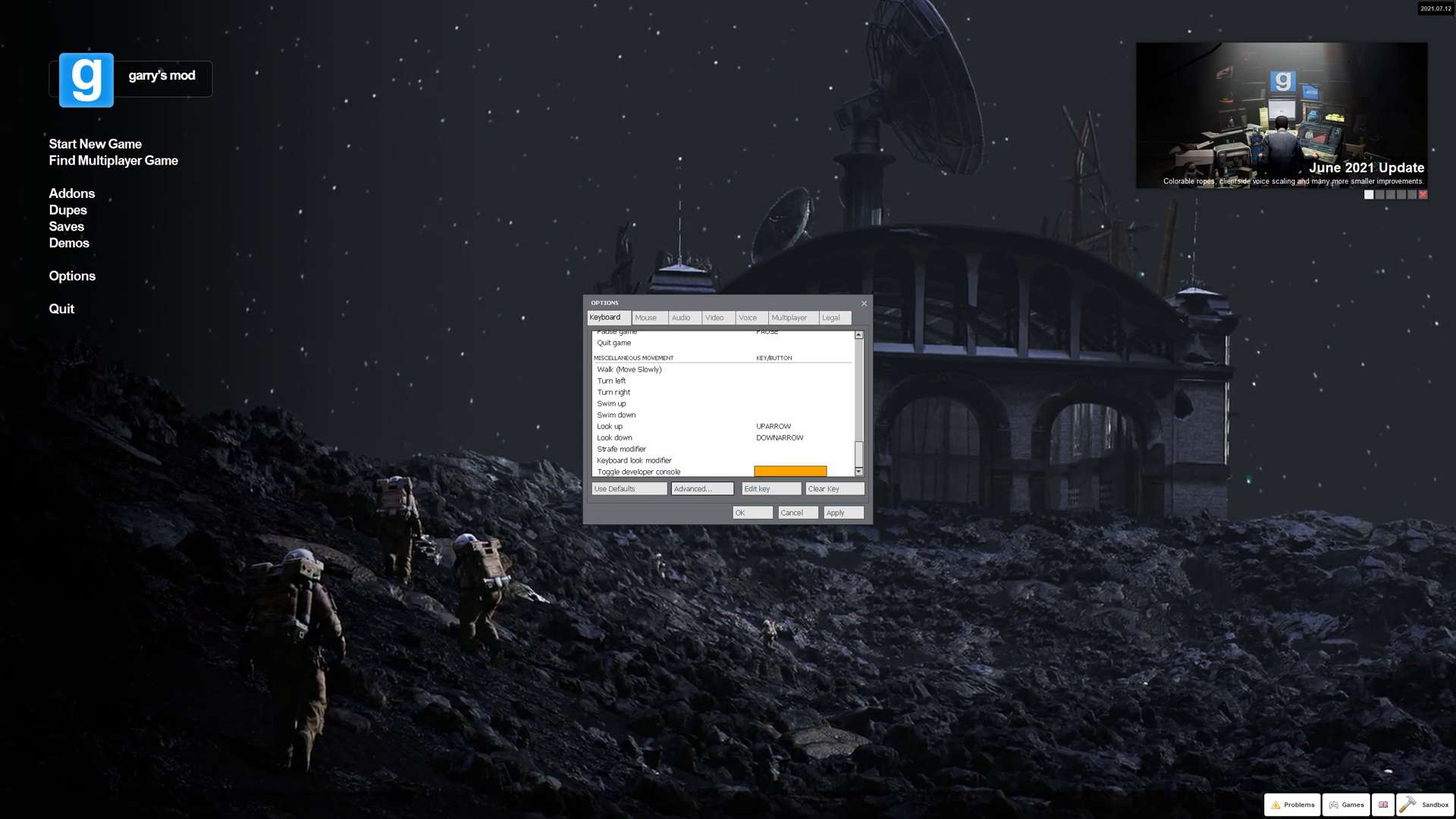
pyautogui.click(639, 470)
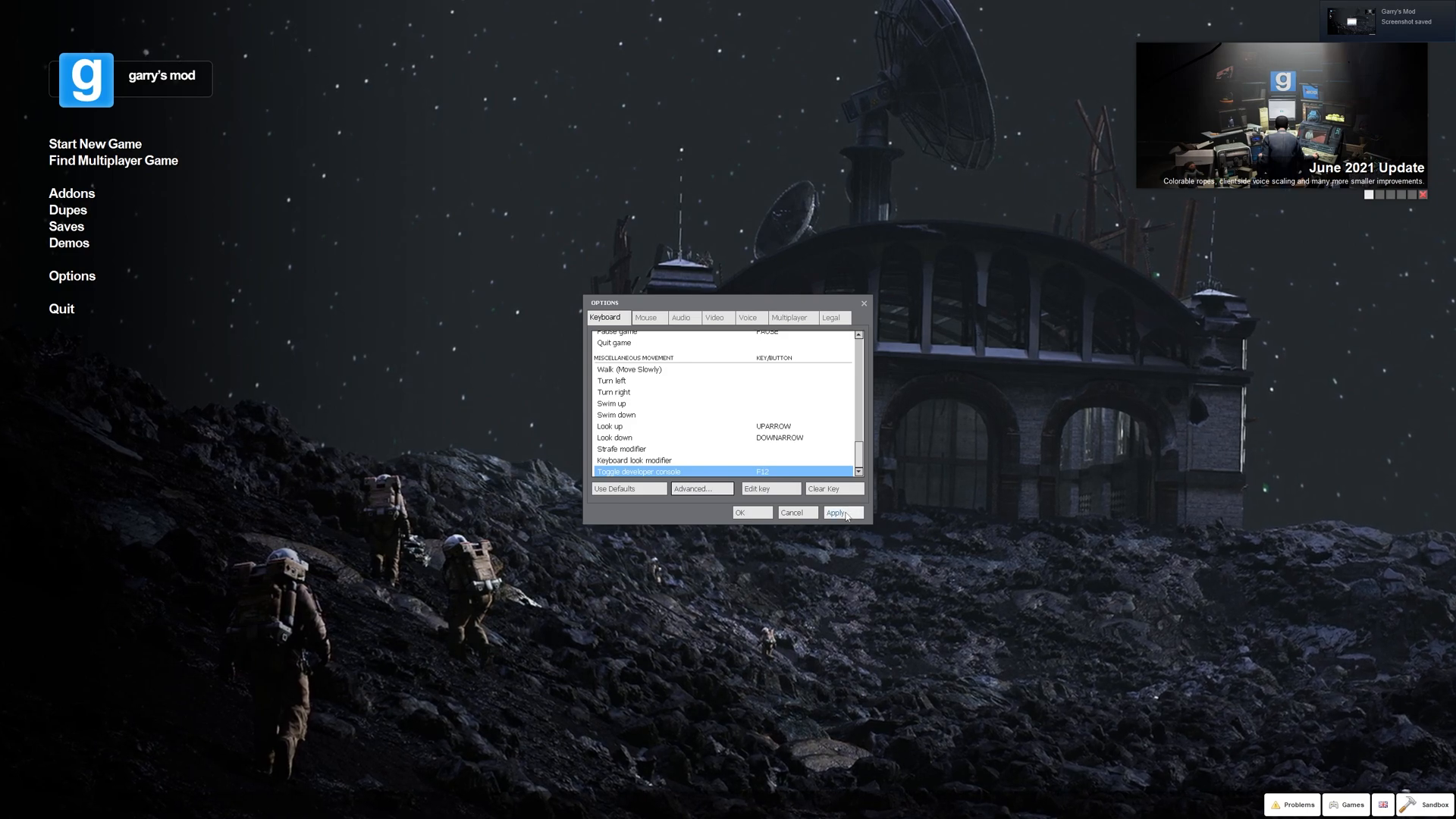
pyautogui.click(843, 513)
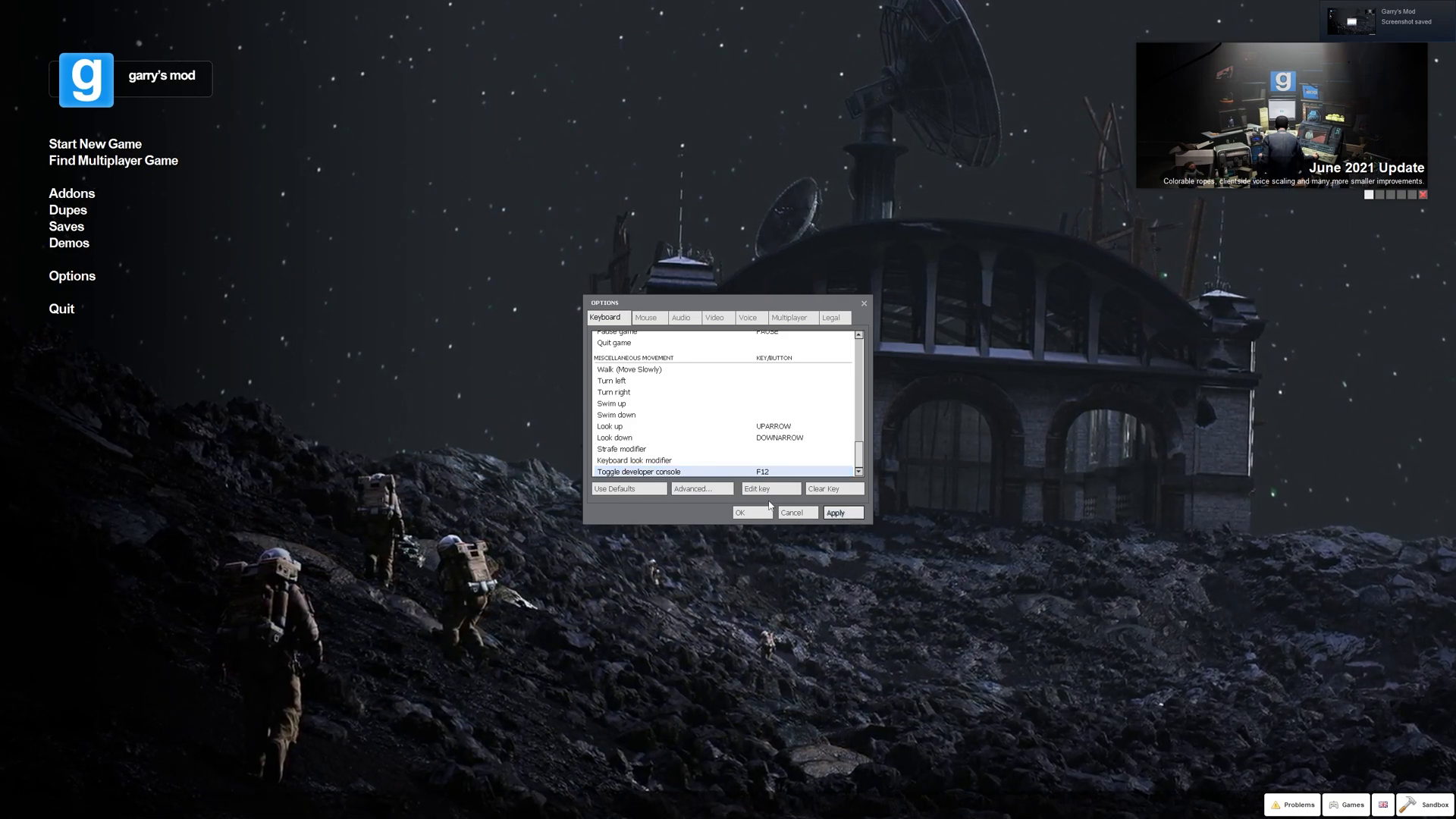
pyautogui.click(751, 513)
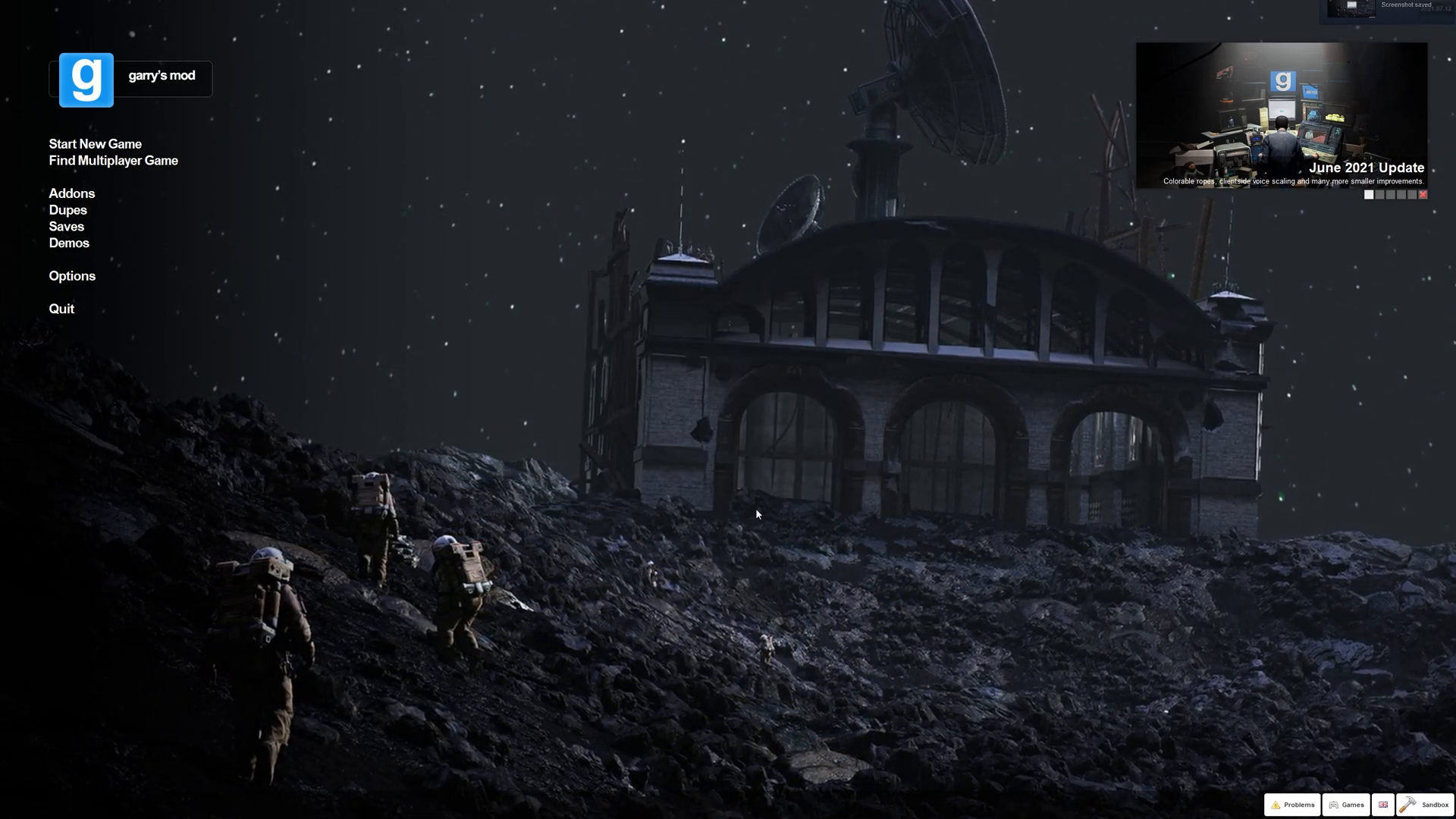